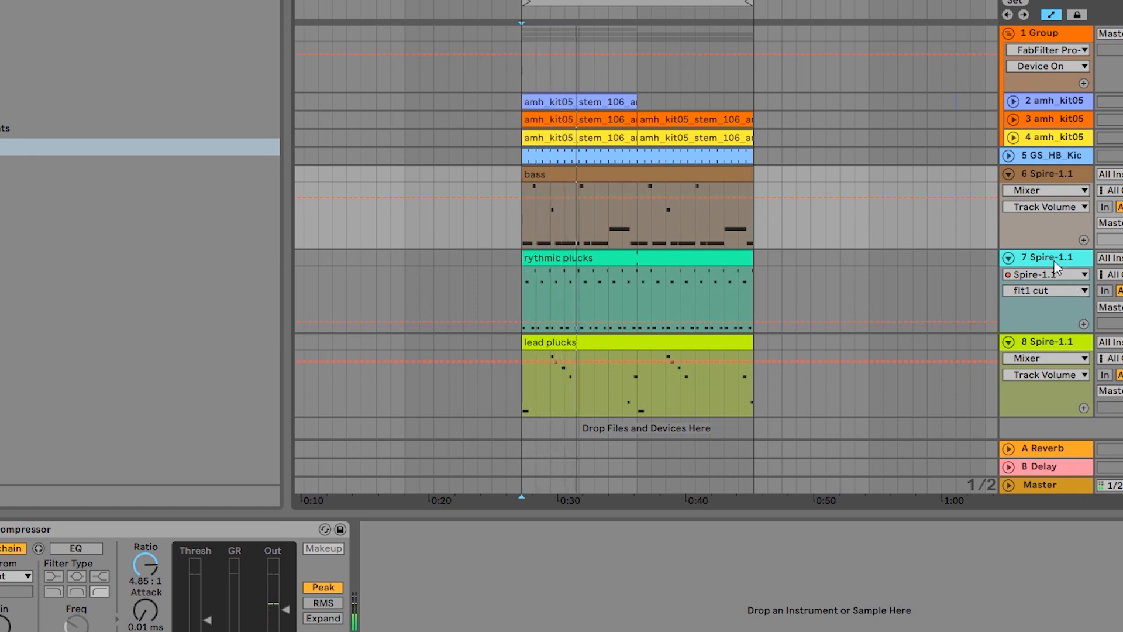
# Duplicate the 'rhythmic plucks' track as track 8 and bring up its Spire instrument
pyautogui.click(1045, 258)
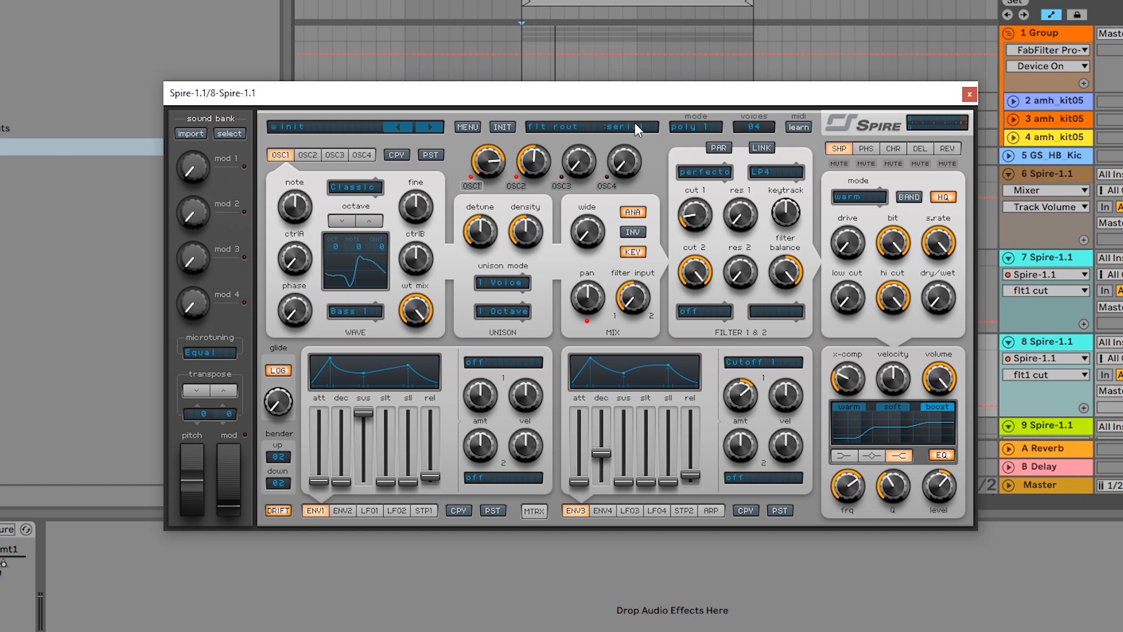
pyautogui.moveTo(501, 133)
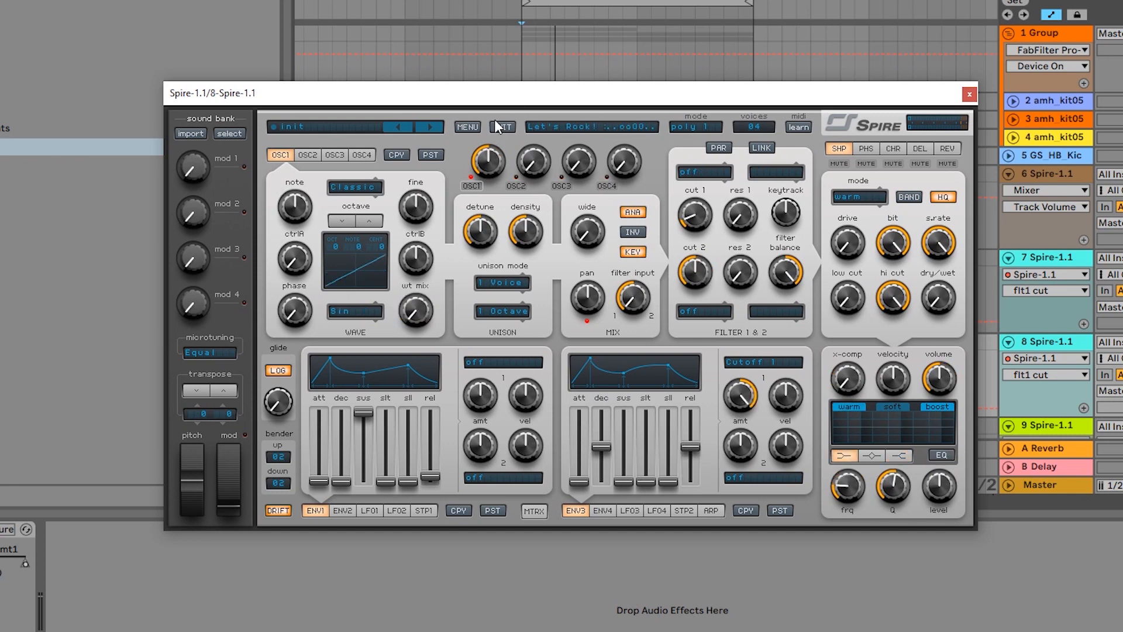
pyautogui.moveTo(493, 128)
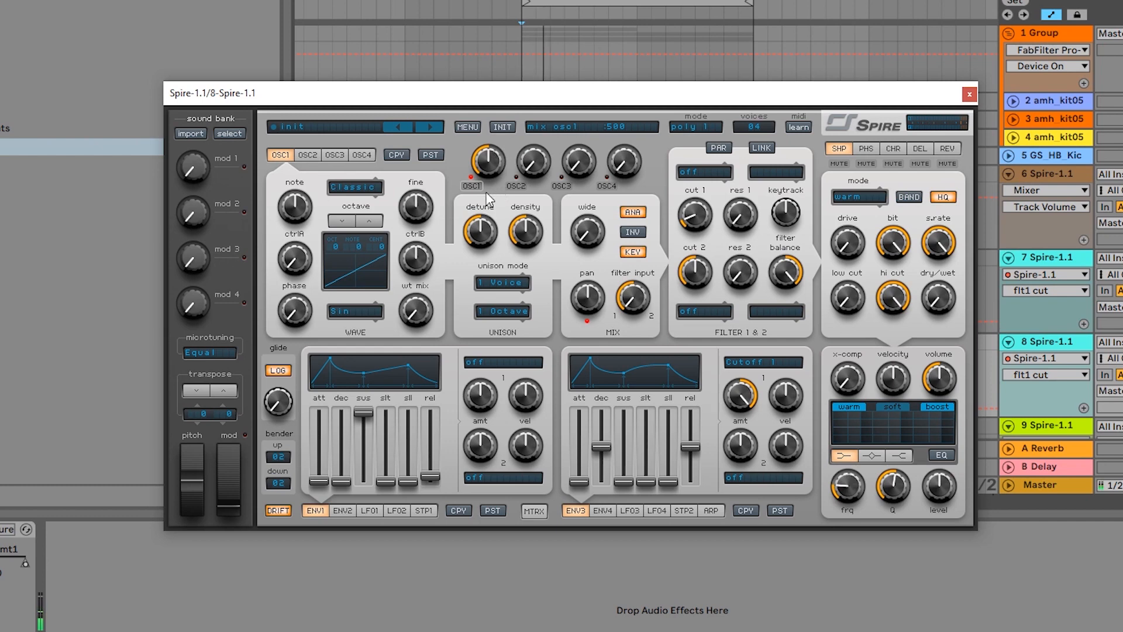
# Reset the patch with INIT and give oscillator 1 the Bass 1 wavetable at full wt mix
pyautogui.click(280, 155)
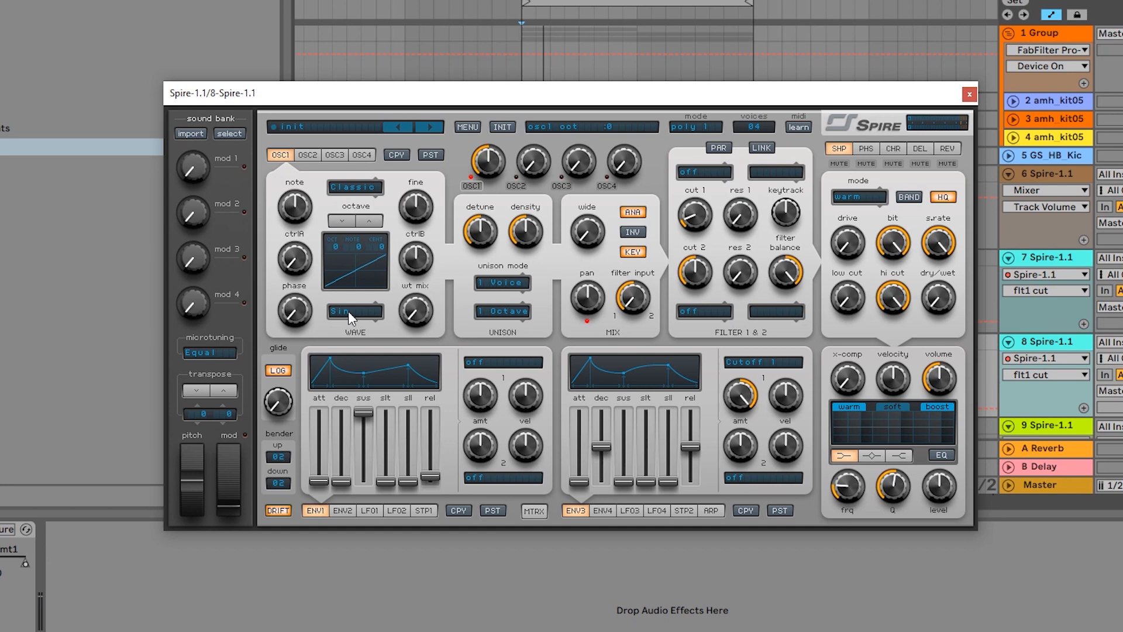
pyautogui.click(355, 311)
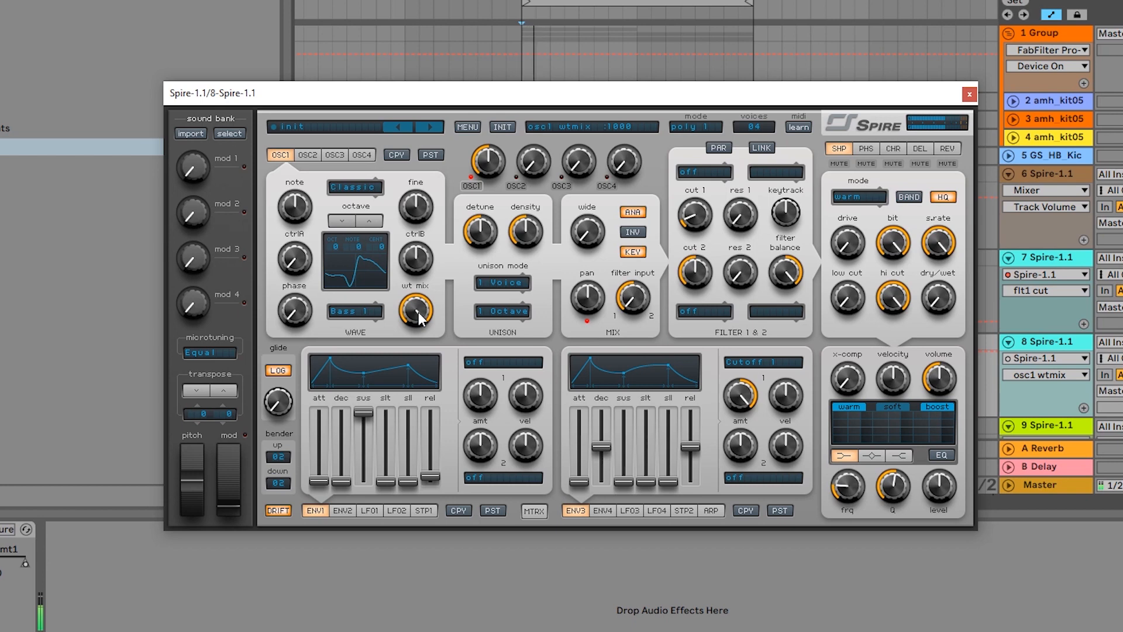
pyautogui.click(693, 213)
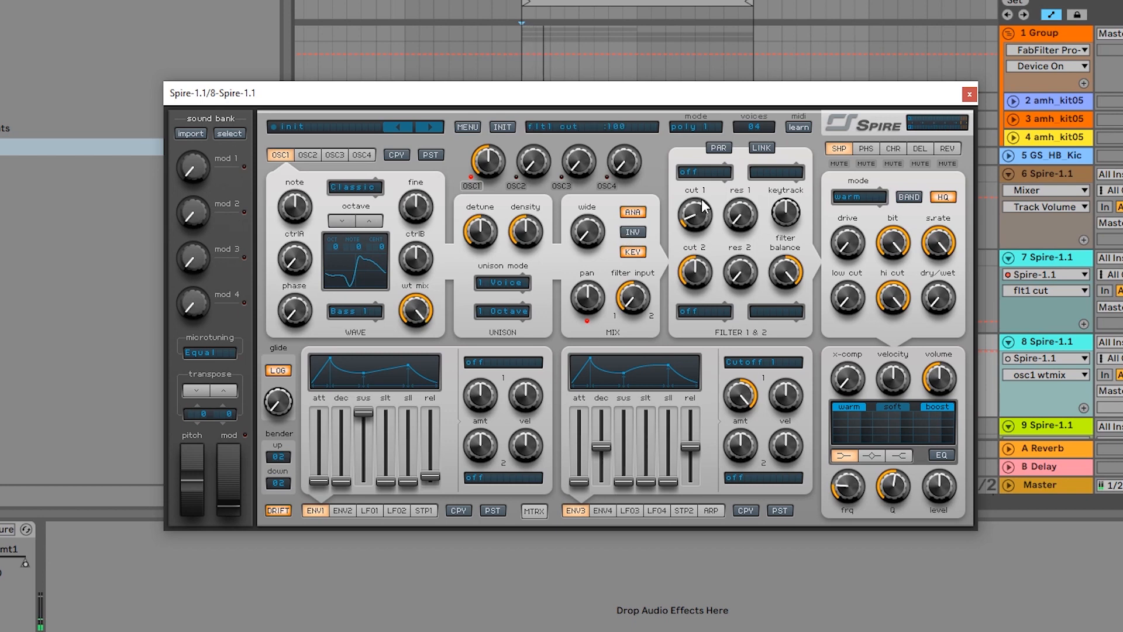
# Make filter 1 a Perfecto LP4 low-pass with the cutoff turned well down
pyautogui.click(702, 171)
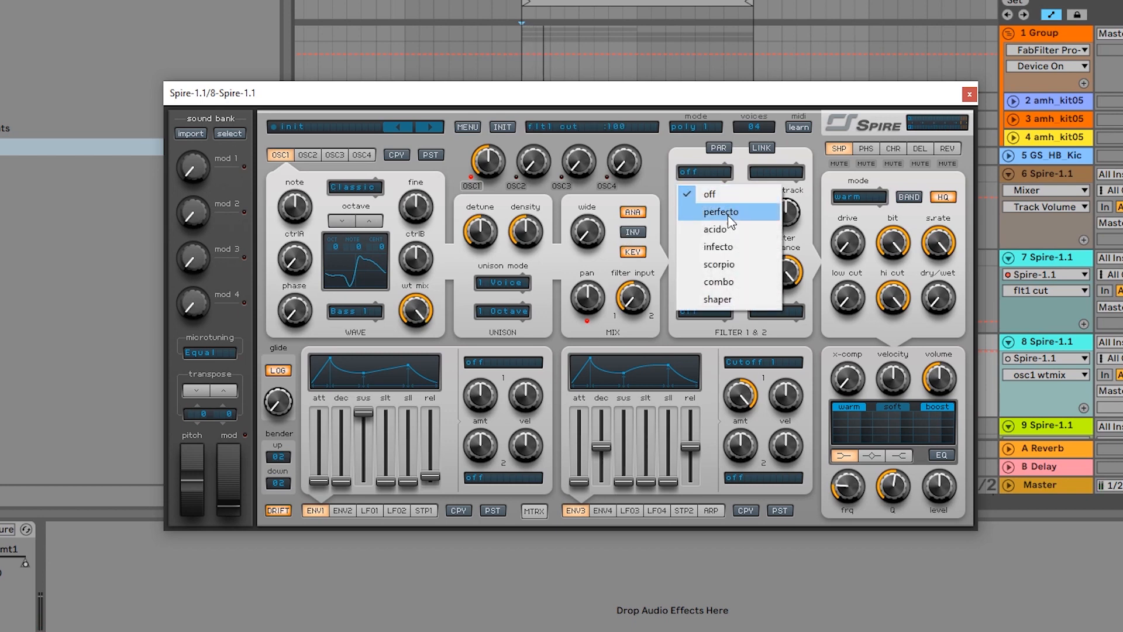
pyautogui.click(720, 211)
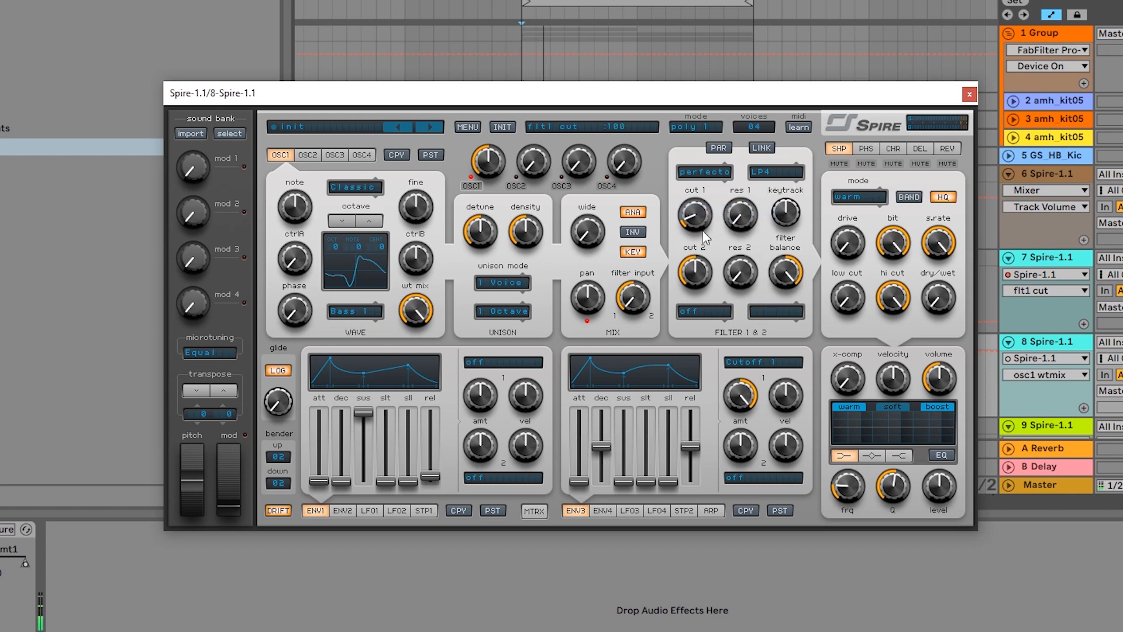
pyautogui.moveTo(709, 230)
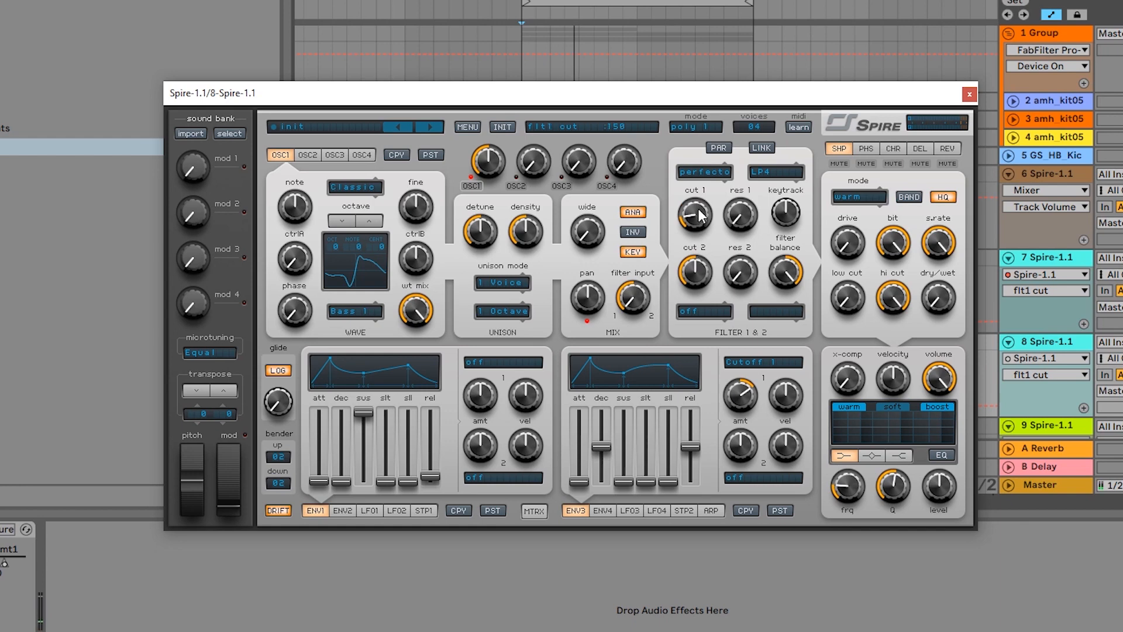
# Turn up oscillator 2 and give it the Brass 2 wavetable with high wt mix
pyautogui.click(307, 155)
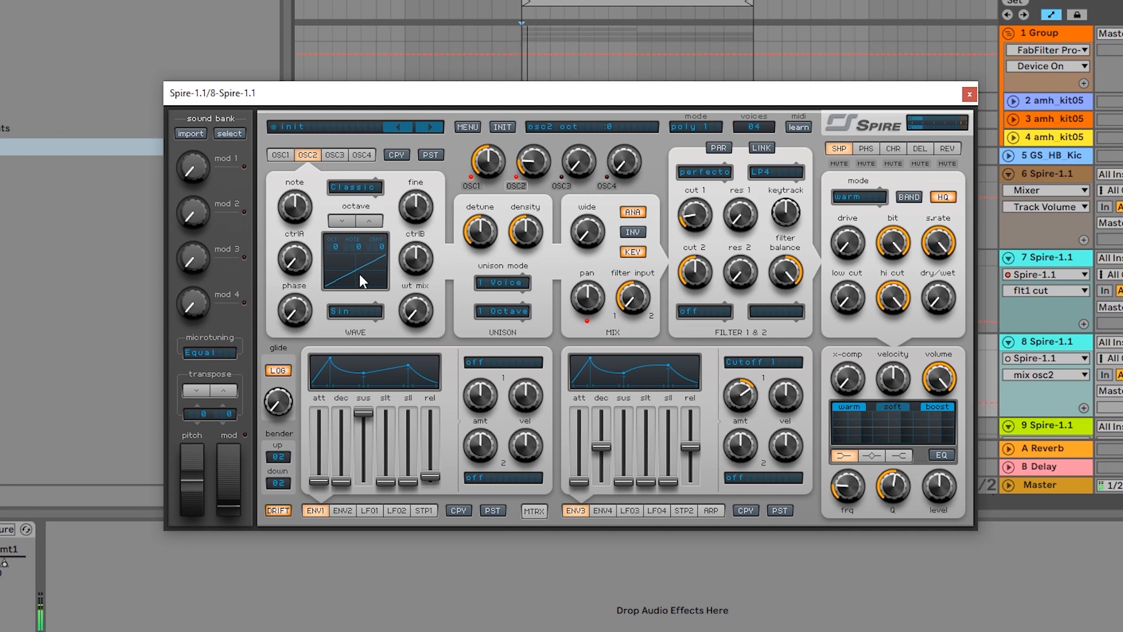
pyautogui.click(353, 311)
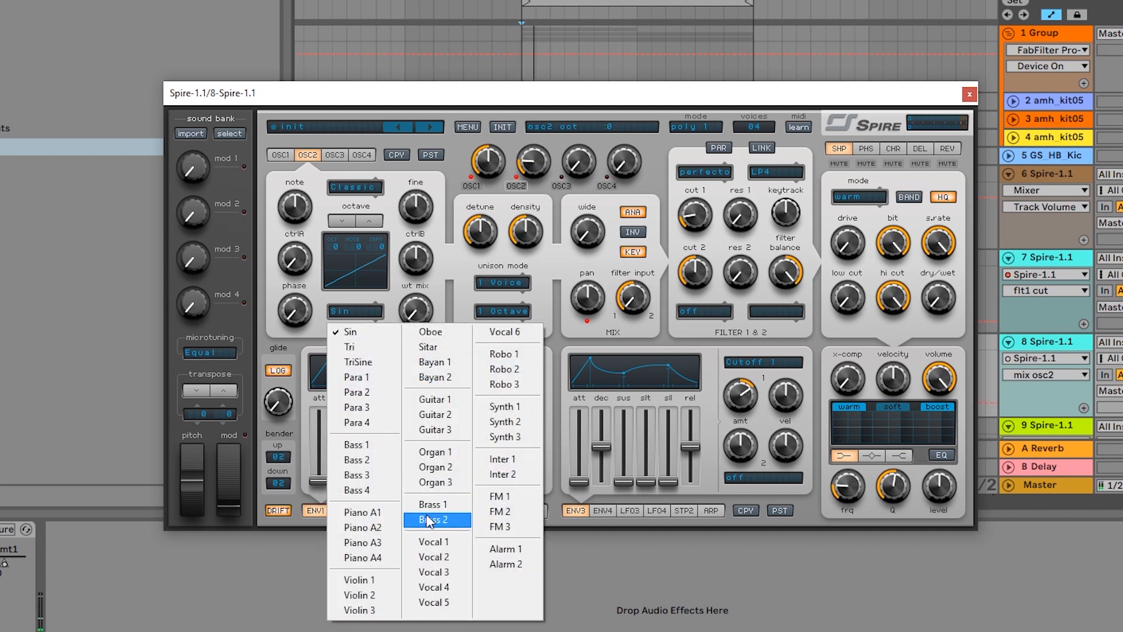
pyautogui.click(427, 521)
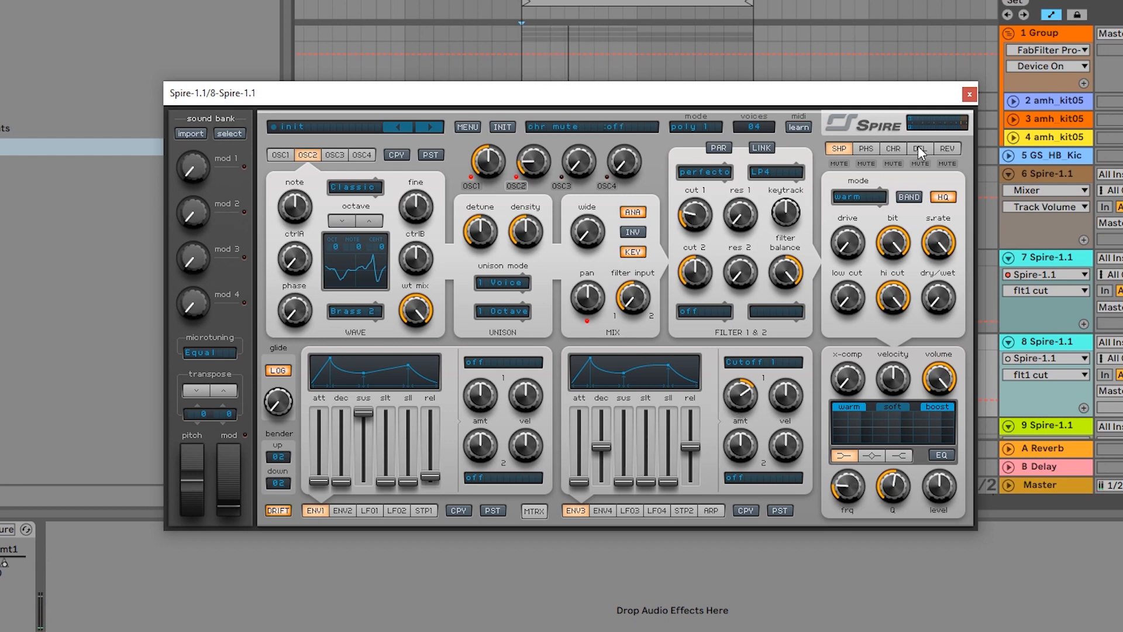
# Set the reverb effect to plate 1 mode with the dry/wet mix raised
pyautogui.click(946, 149)
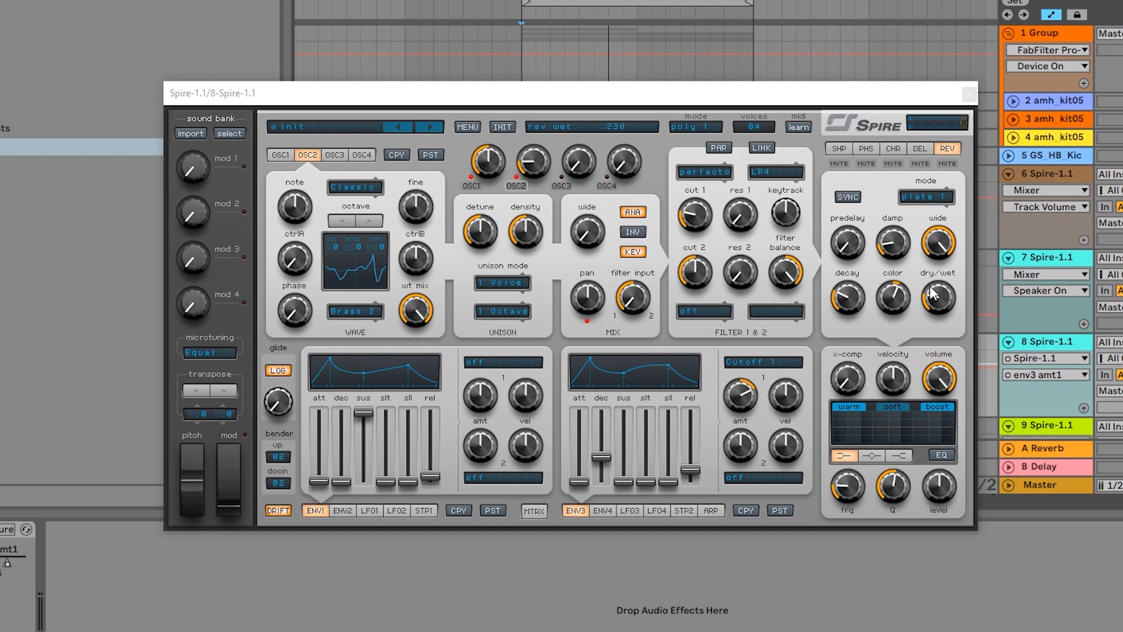
pyautogui.moveTo(1074, 348)
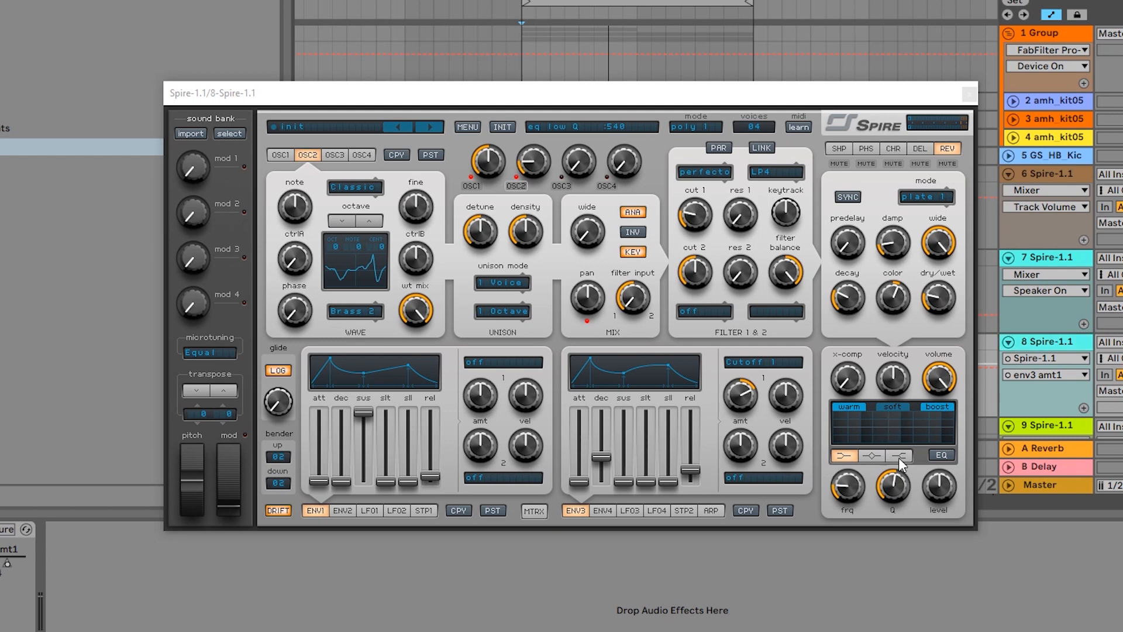
# Enable the EQ with a low-shelf band shaping the low end and raise filter 1 cutoff slightly
pyautogui.click(942, 455)
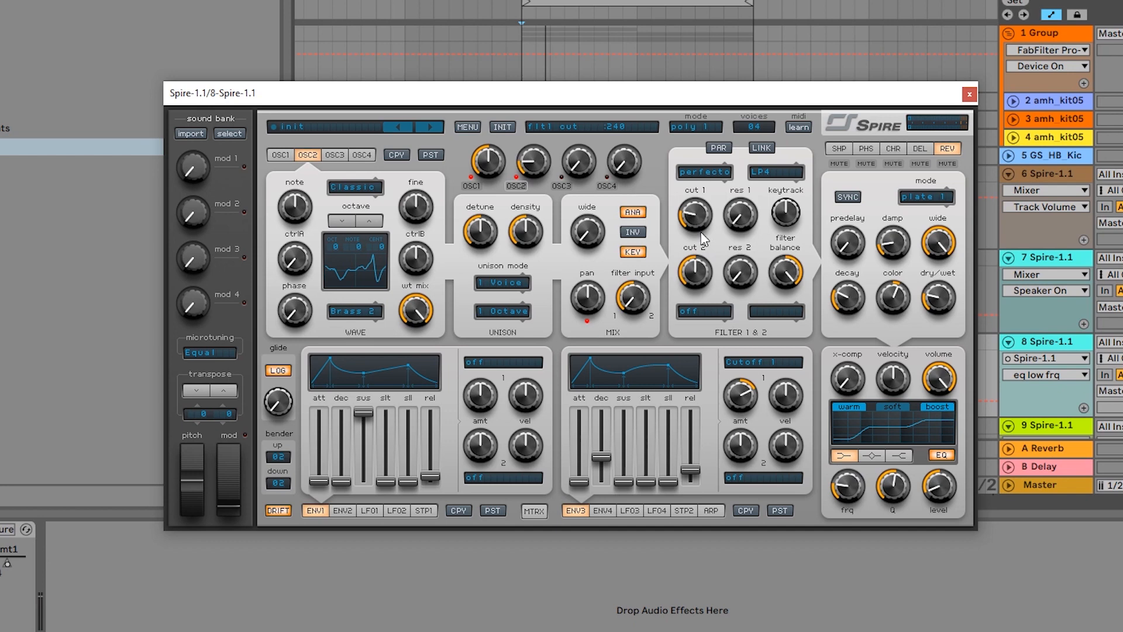
pyautogui.moveTo(693, 221)
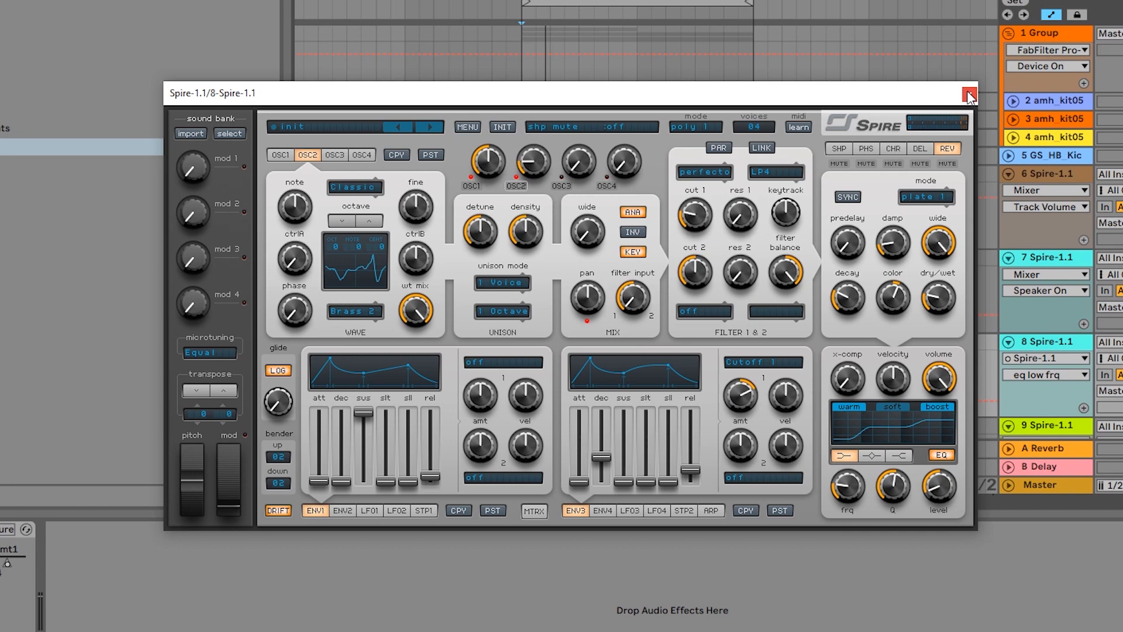
# Close Spire and show track 8's automation for Spire env3 amt1, sitting at 0.81
pyautogui.click(969, 93)
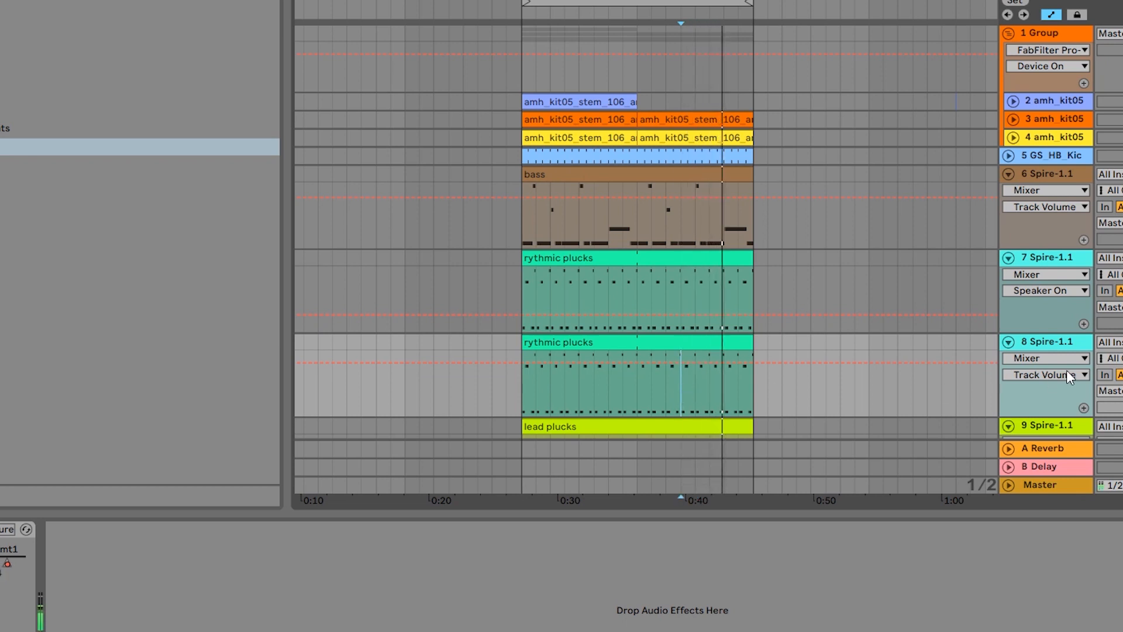
pyautogui.click(1044, 358)
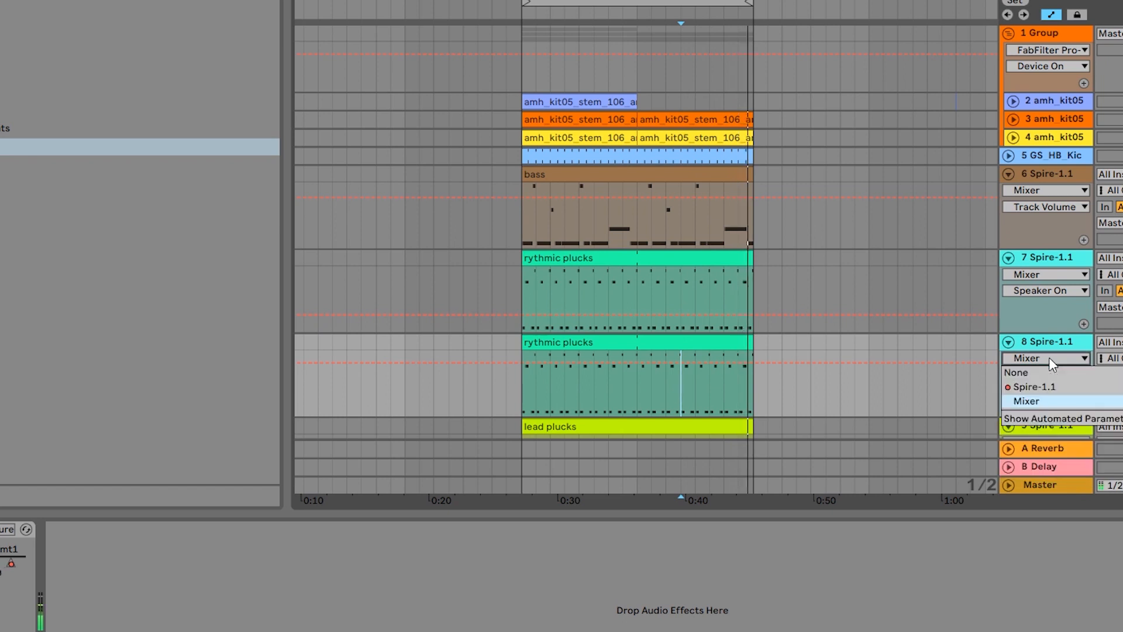
pyautogui.click(1035, 387)
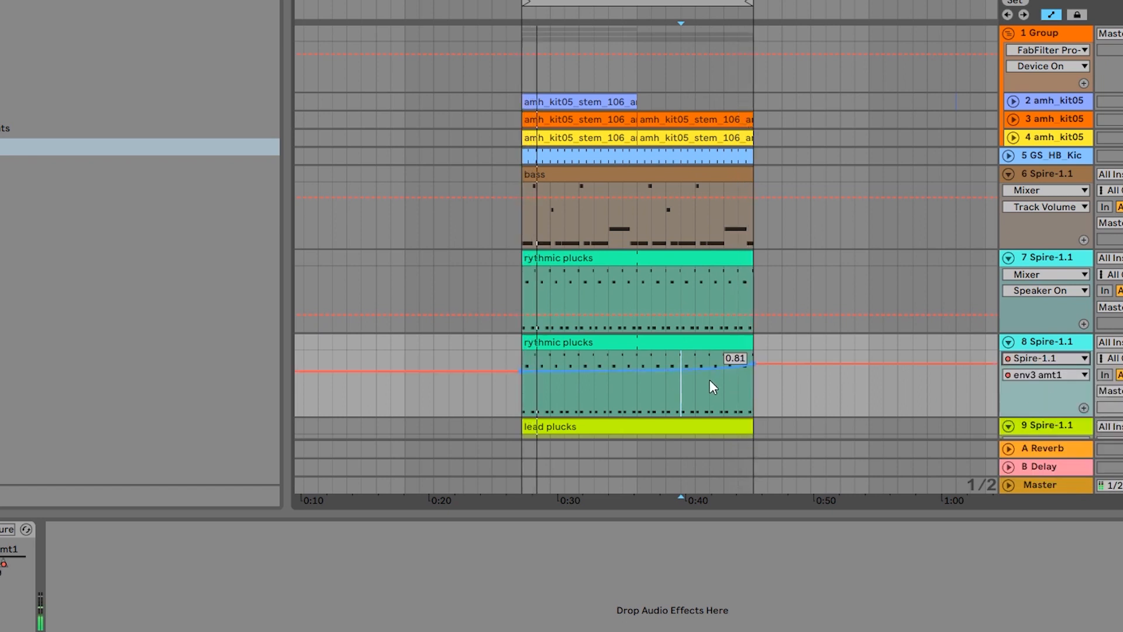